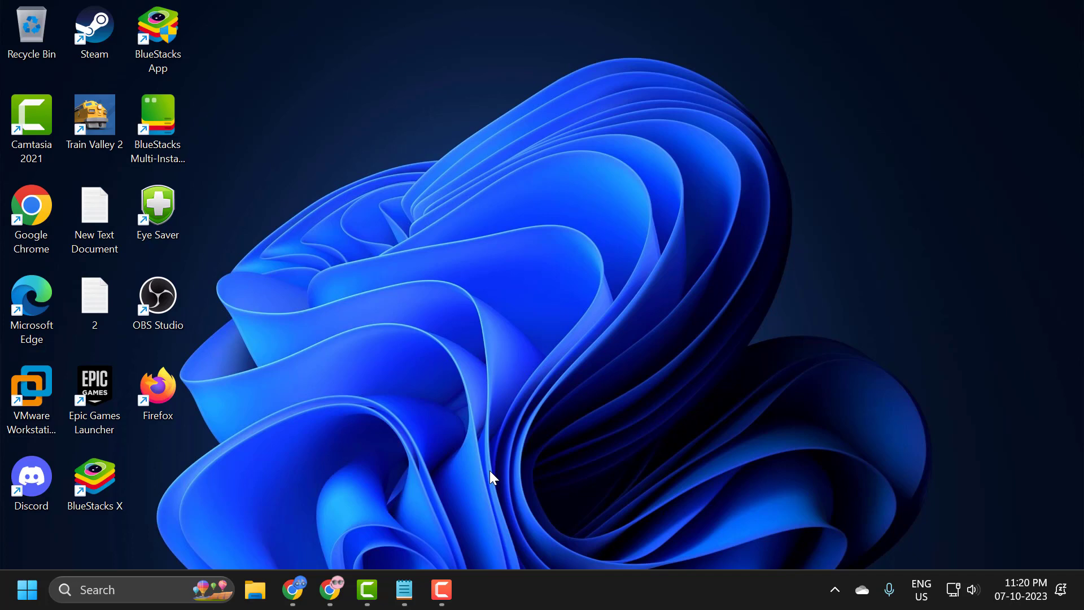
mouse_move(519, 500)
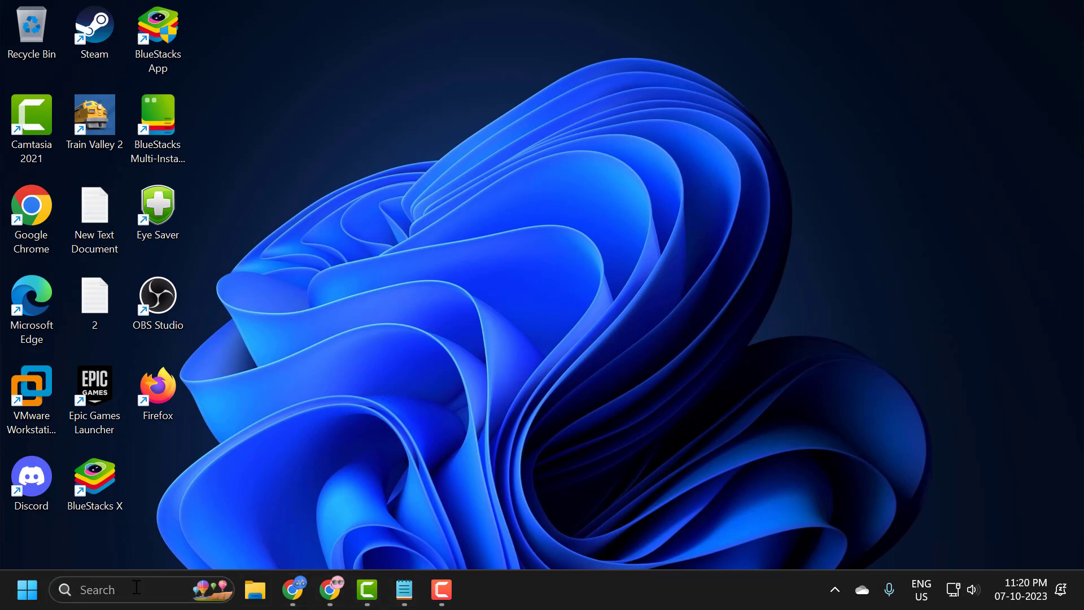
Uncheck Enhance pointer precision in Mouse Properties Pointer Options and close Control Panel
text(control Panel)
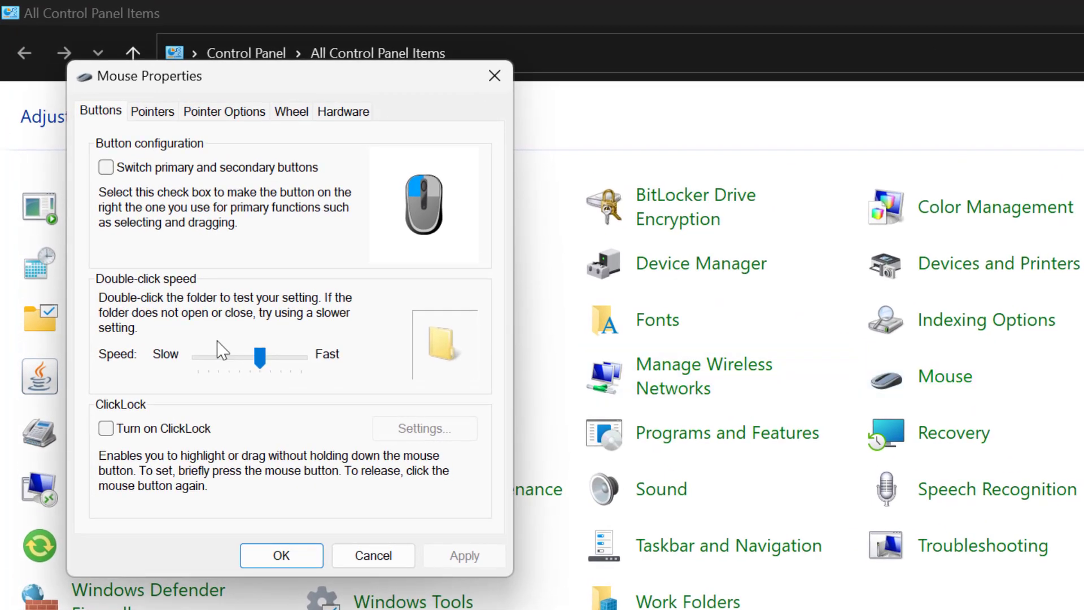
click(224, 111)
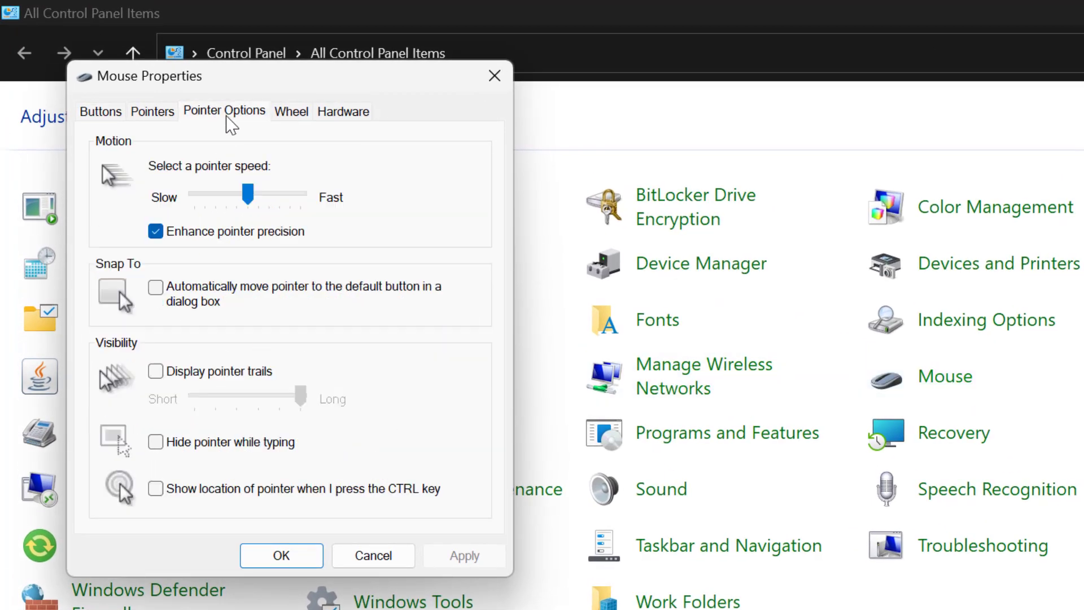
mouse_move(189, 270)
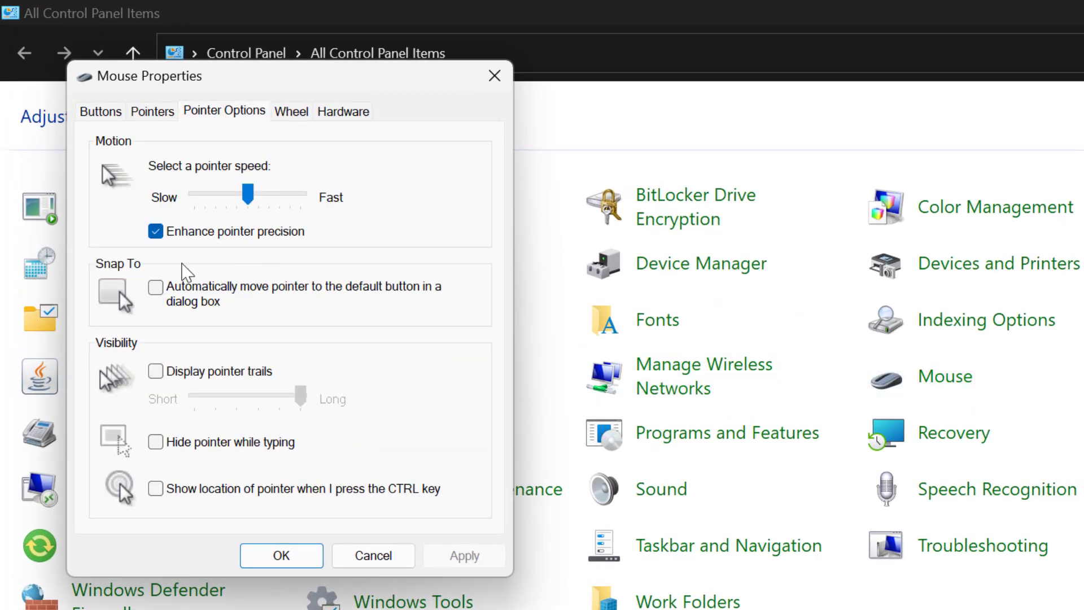
click(156, 230)
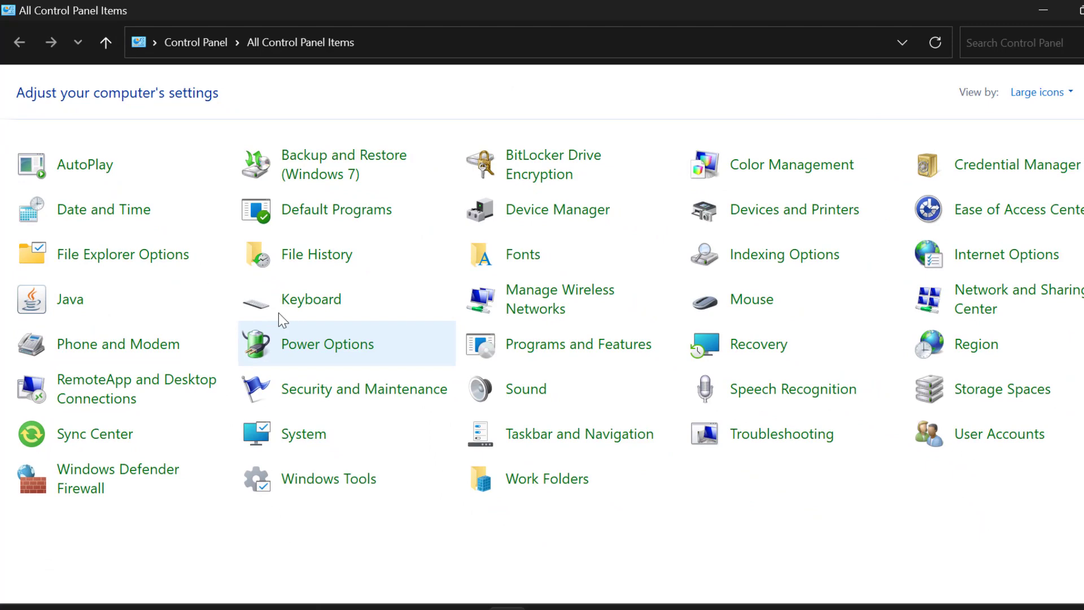
click(1044, 10)
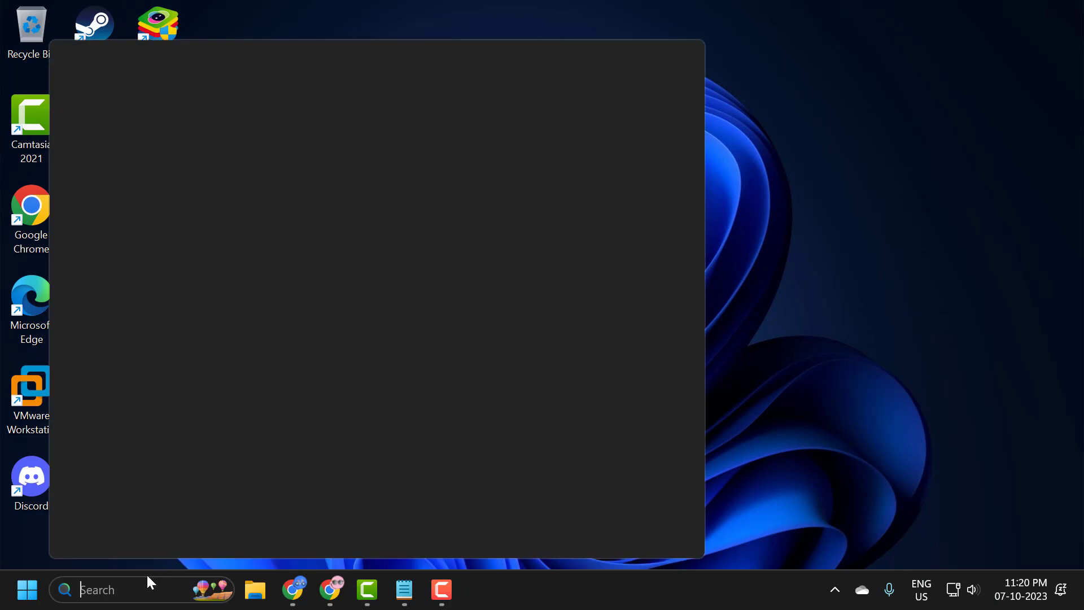
Search 'cmd' and launch Command Prompt as administrator
text(cmd)
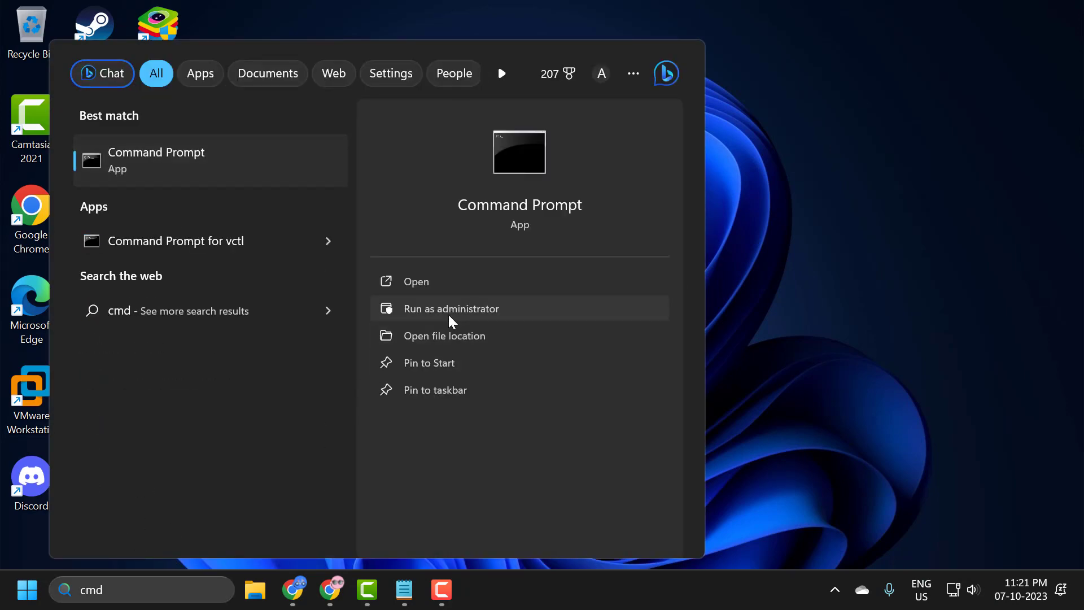
click(452, 309)
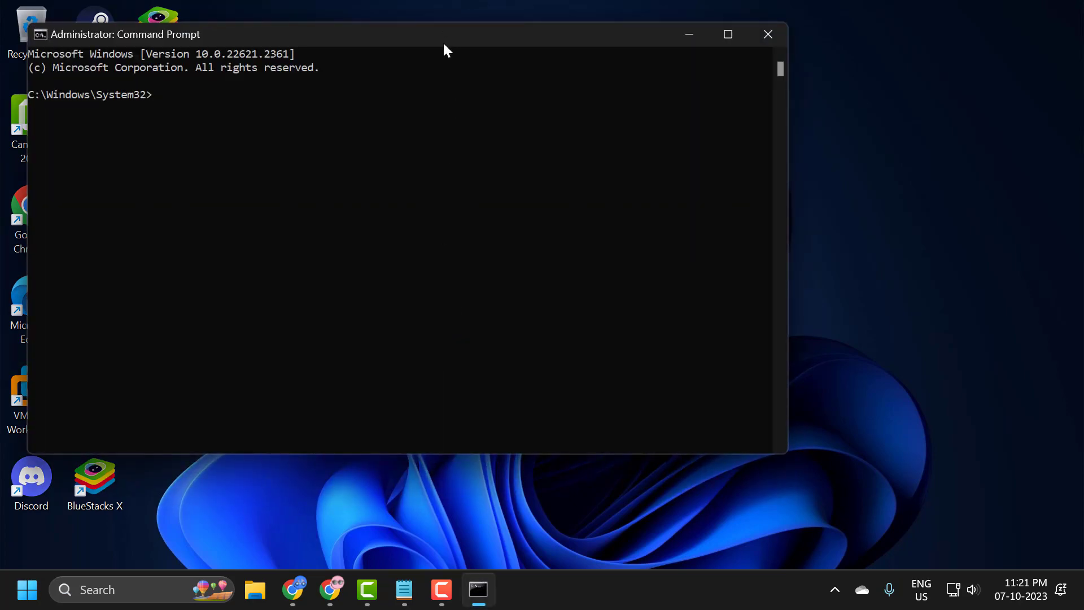
Run 'msdt.exe /id DeviceDiagnostic' to launch the Hardware and Devices troubleshooter
click(404, 589)
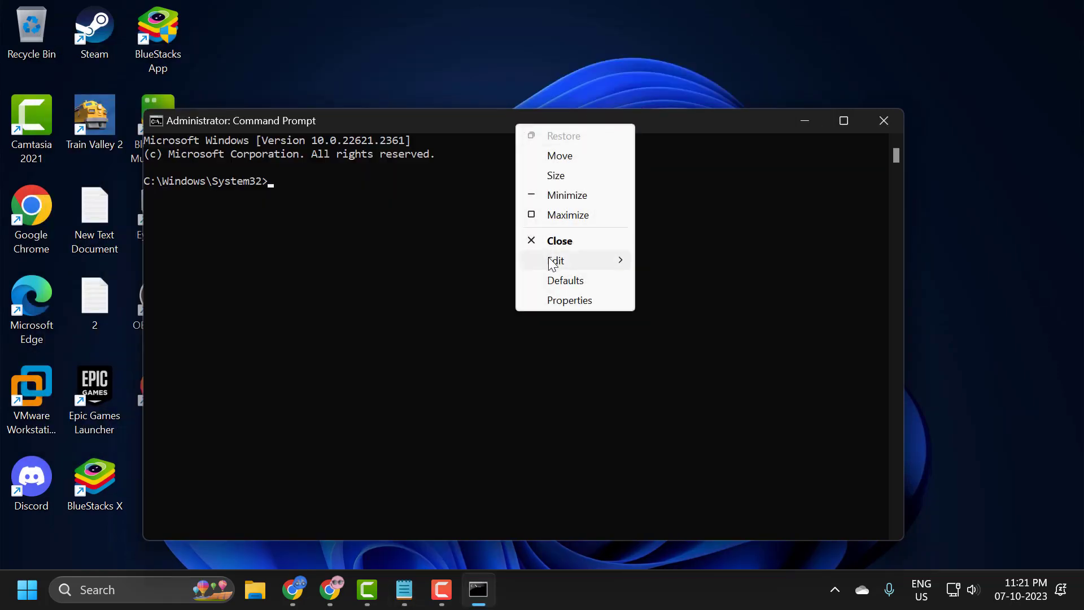
text(msdt.exe /id DeviceDiagnostic)
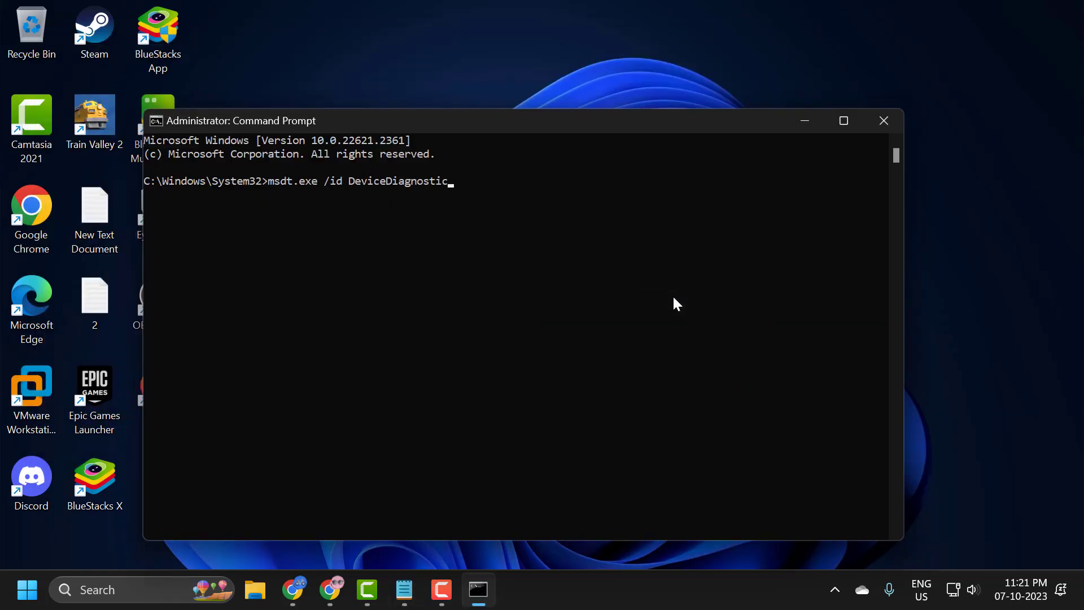
key(Return)
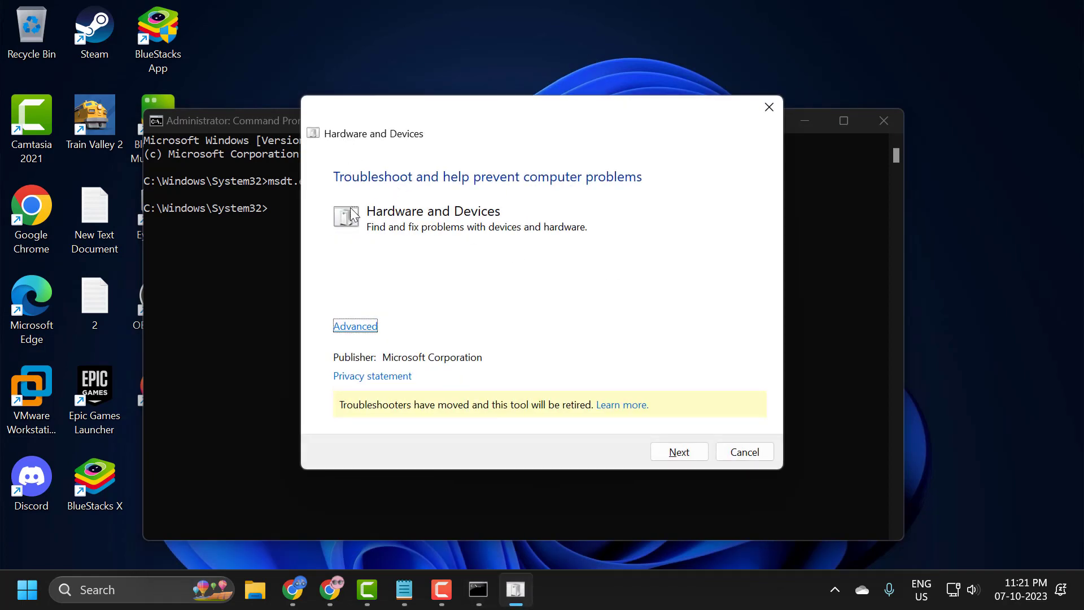
mouse_move(633, 194)
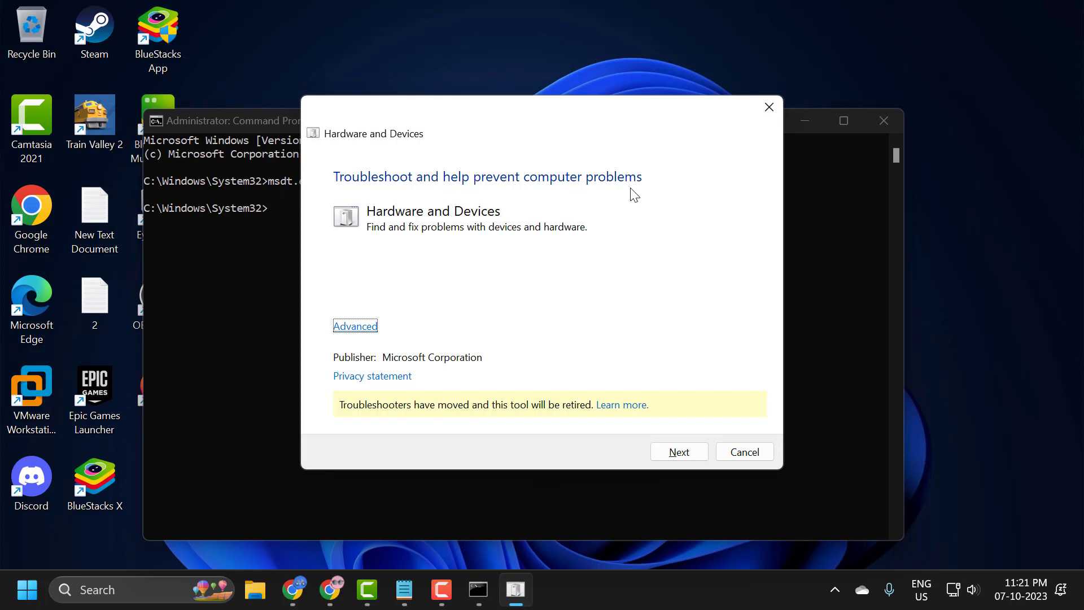
mouse_move(356, 327)
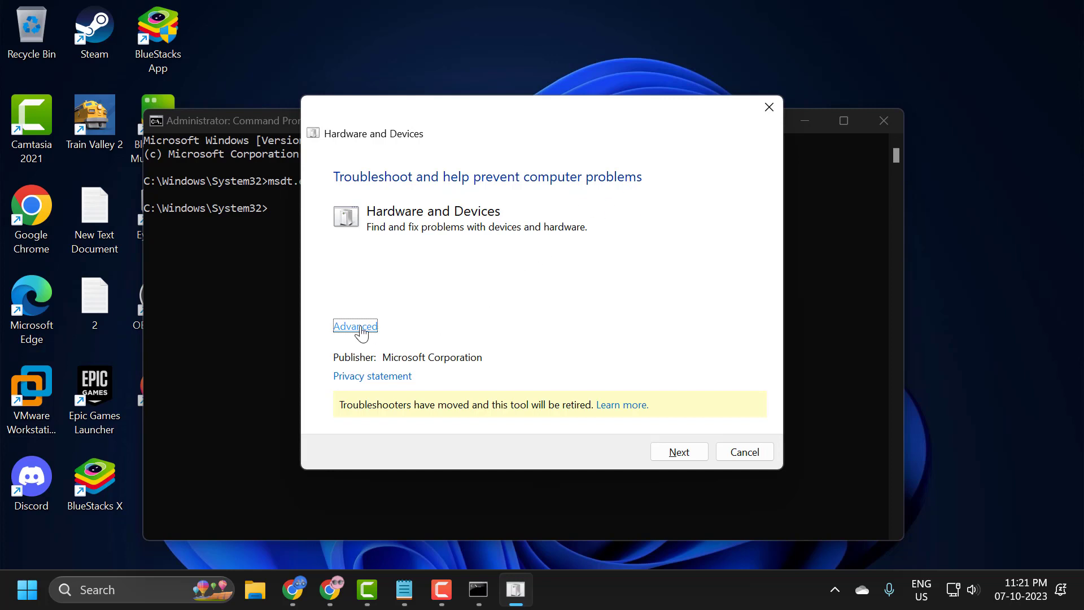
Run the scan with Apply repairs automatically kept on, then close it after no problem is identified
click(355, 326)
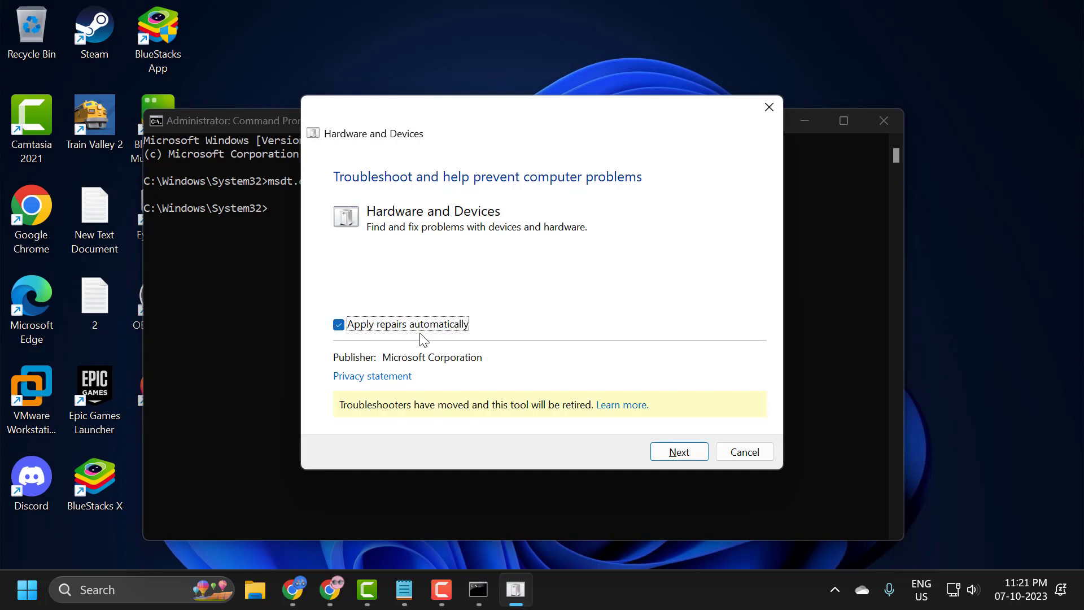
click(678, 451)
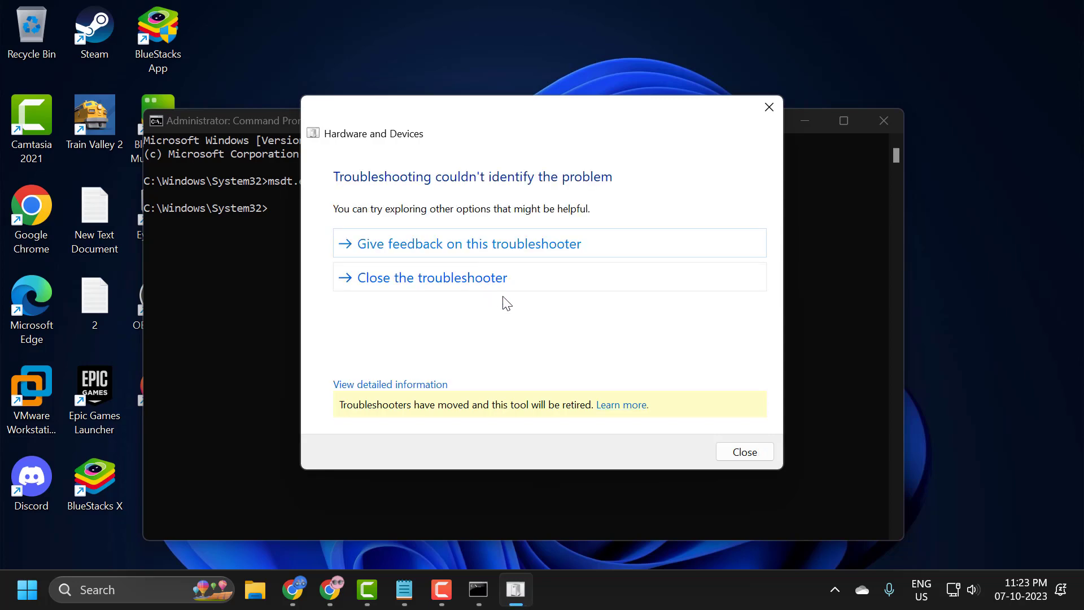
click(744, 451)
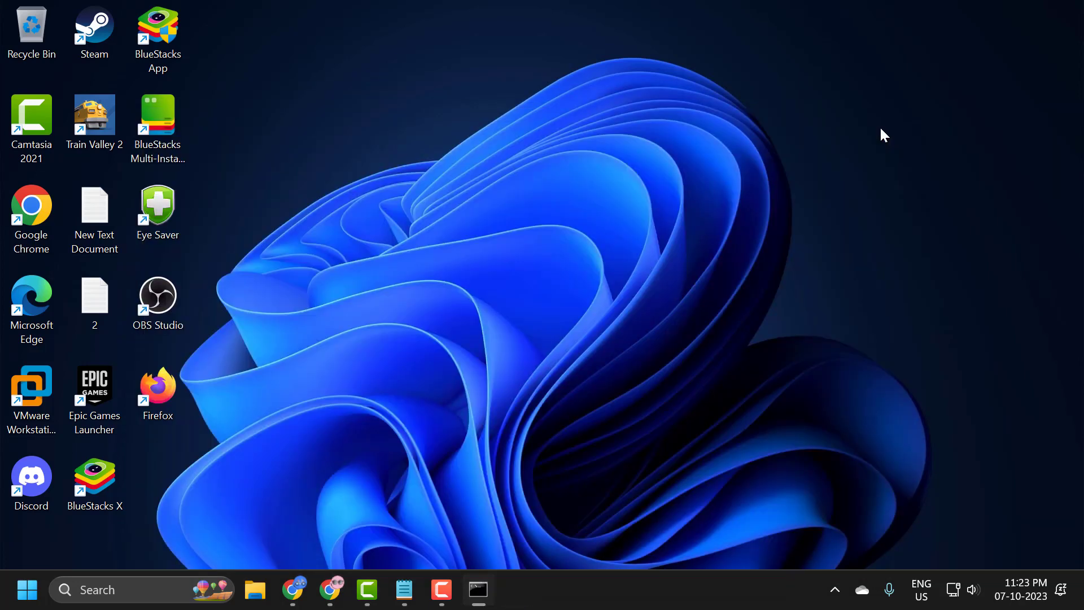
Open Device Manager from Start, expand Mice and other pointing devices, and uninstall HID-compliant mouse
right_click(26, 589)
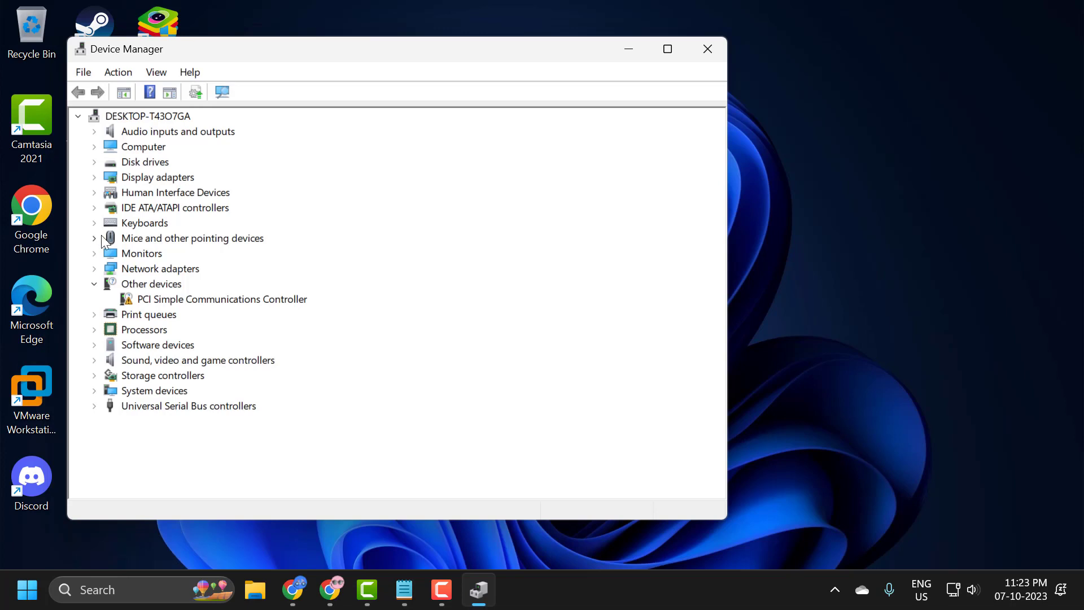
click(93, 238)
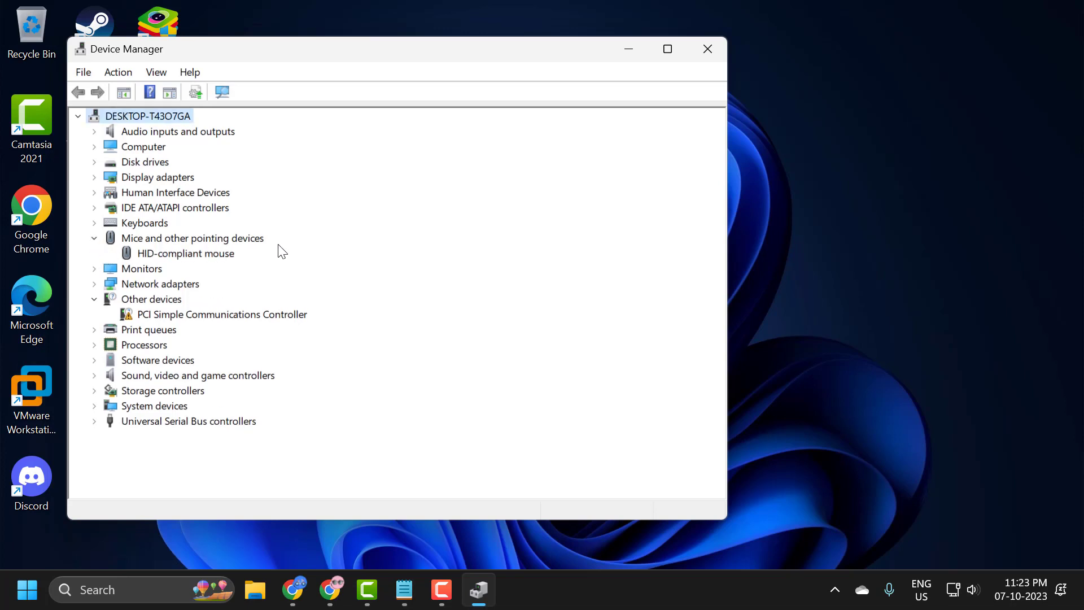
click(184, 253)
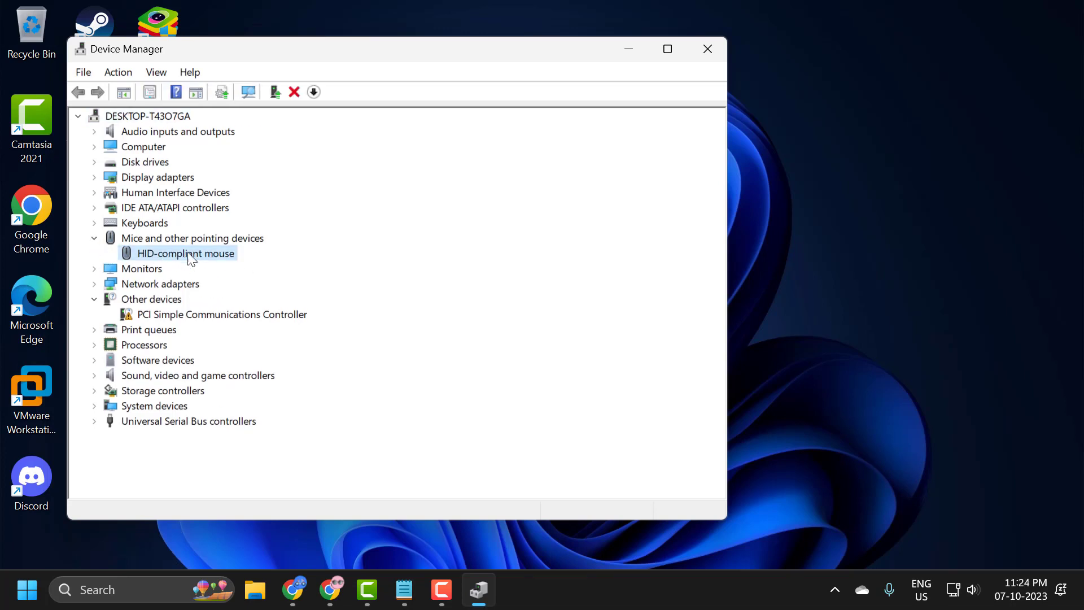
right_click(178, 252)
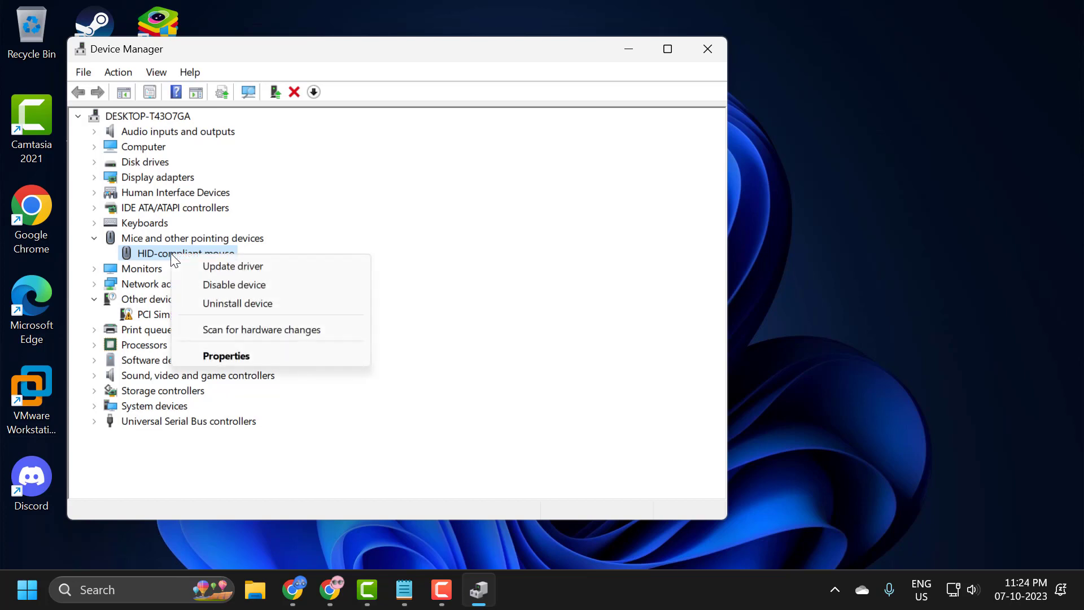
mouse_move(236, 302)
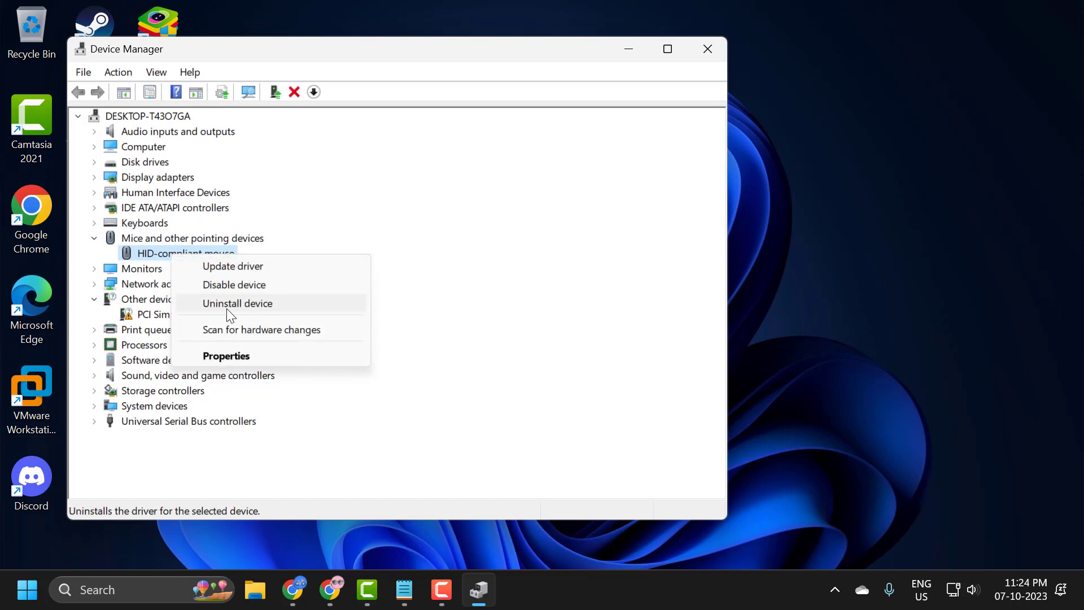
click(339, 245)
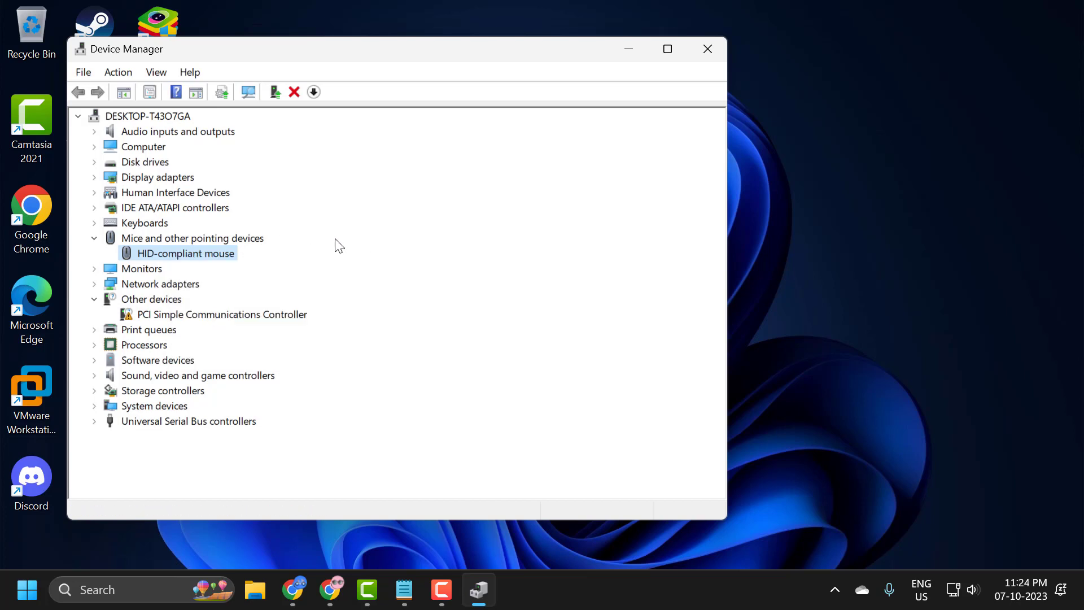
mouse_move(384, 316)
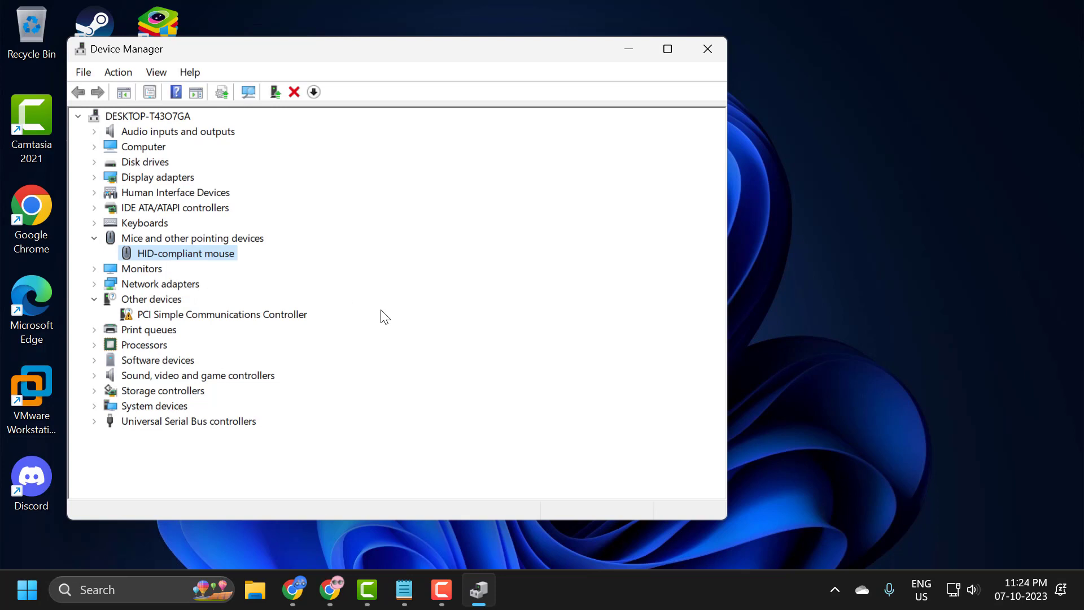
mouse_move(374, 300)
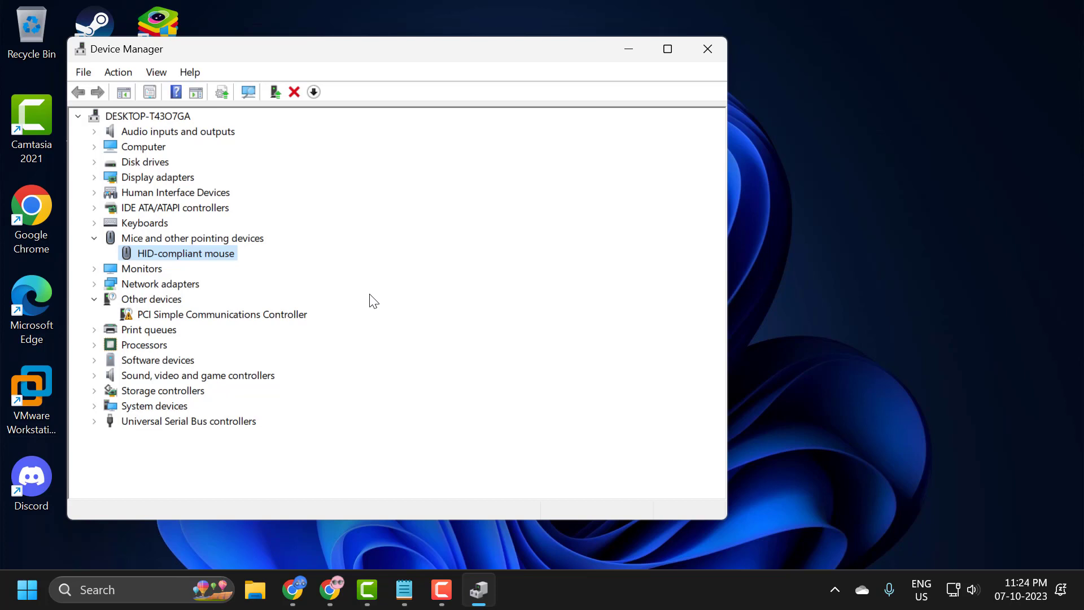
mouse_move(474, 291)
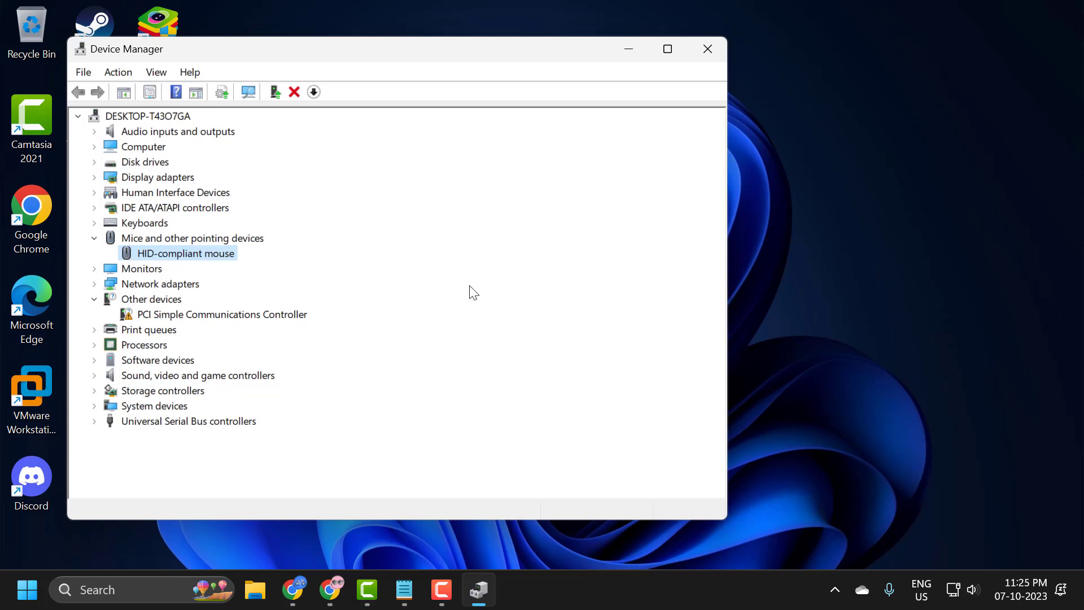
mouse_move(394, 289)
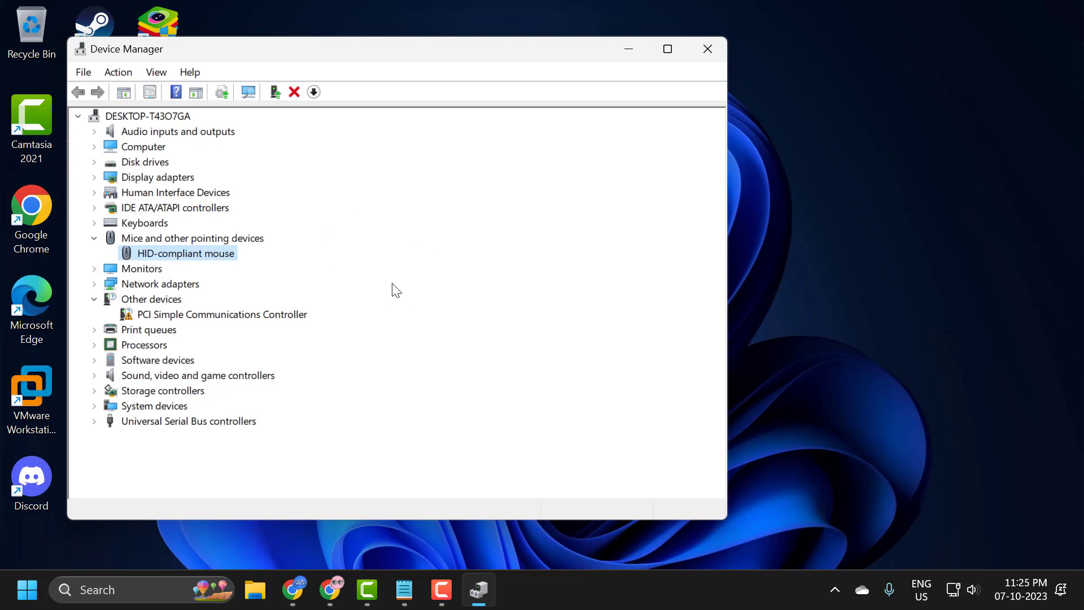
mouse_move(388, 340)
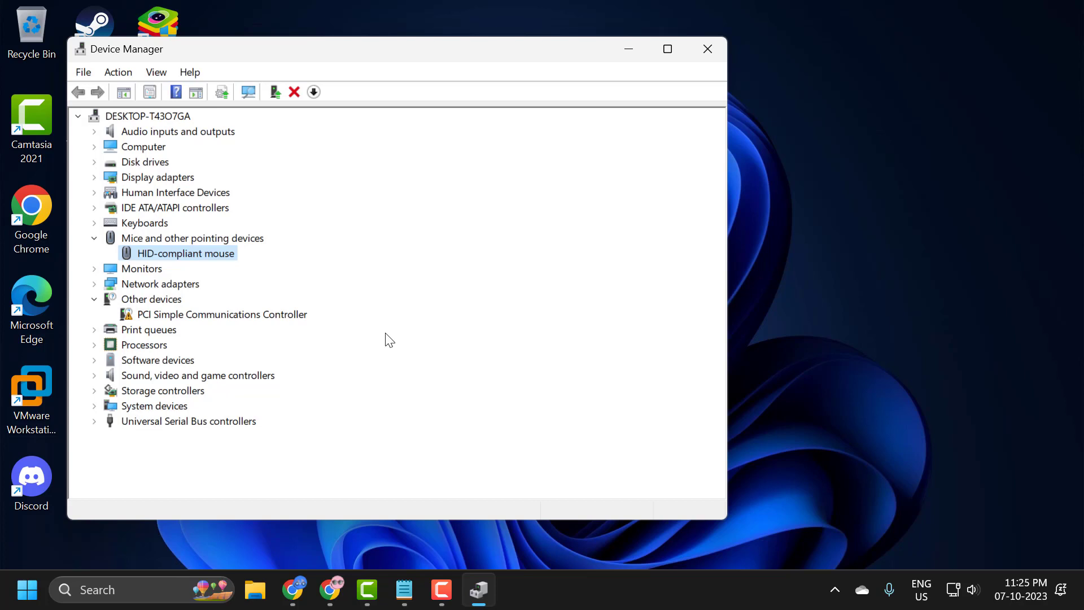
mouse_move(402, 328)
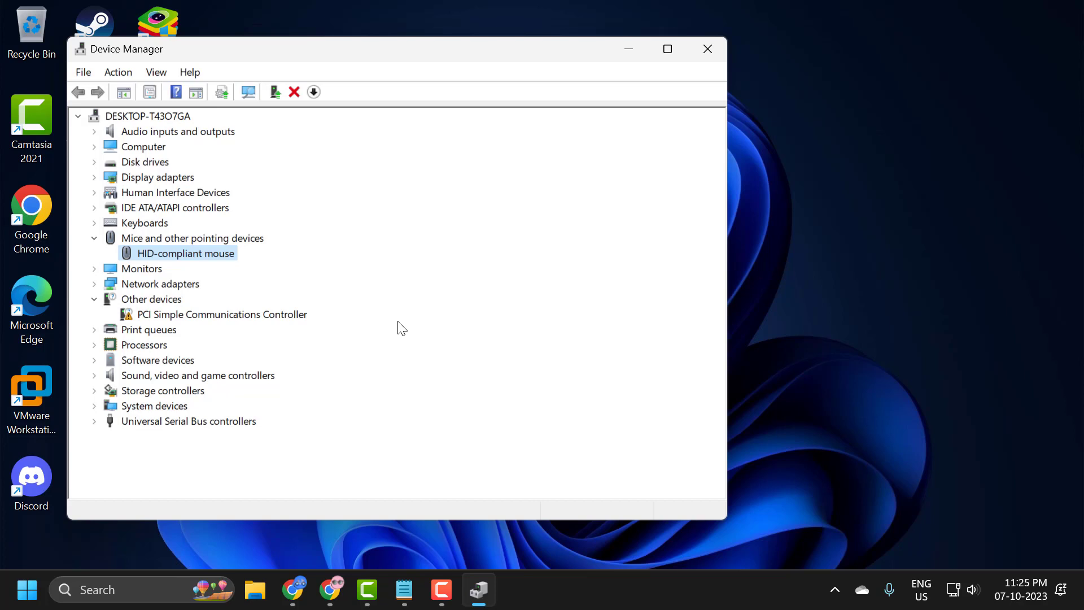